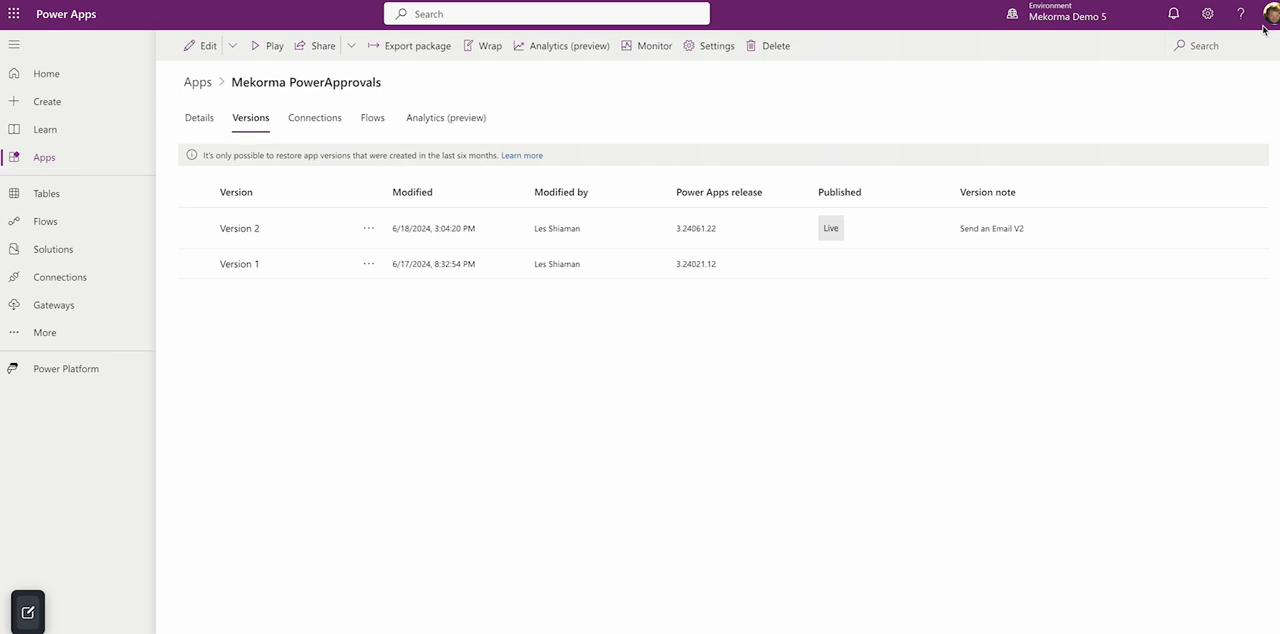
{"action": "mouse_move", "coordinate": [268, 232]}
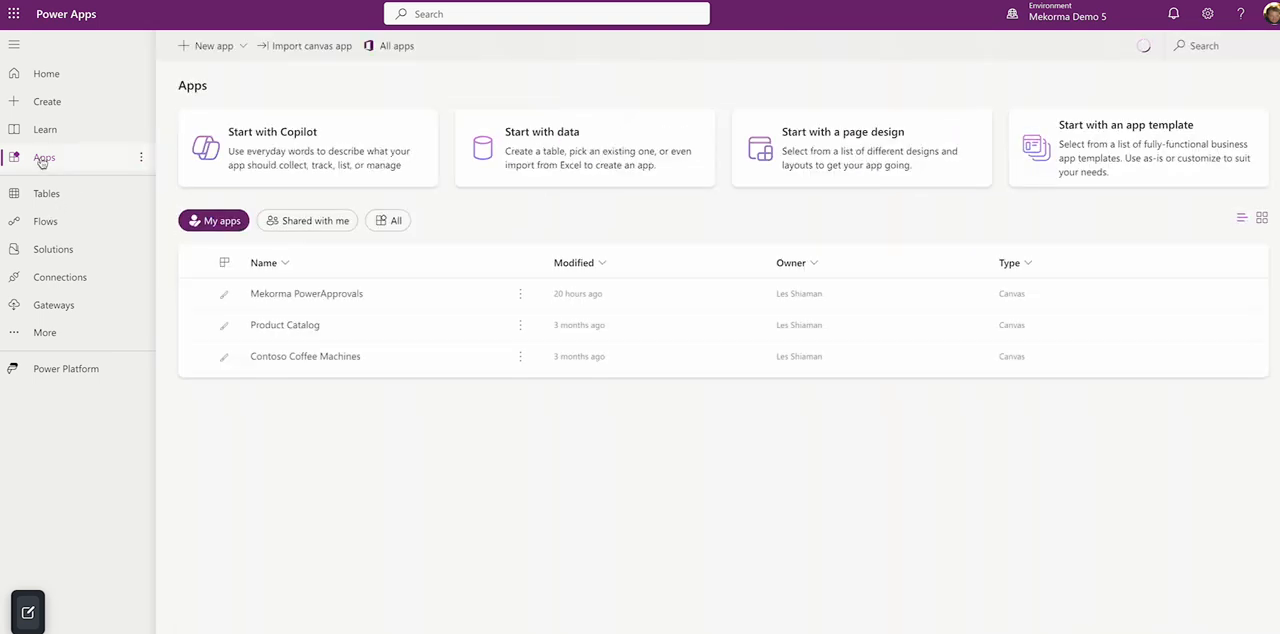
{"action": "mouse_move", "coordinate": [44, 158]}
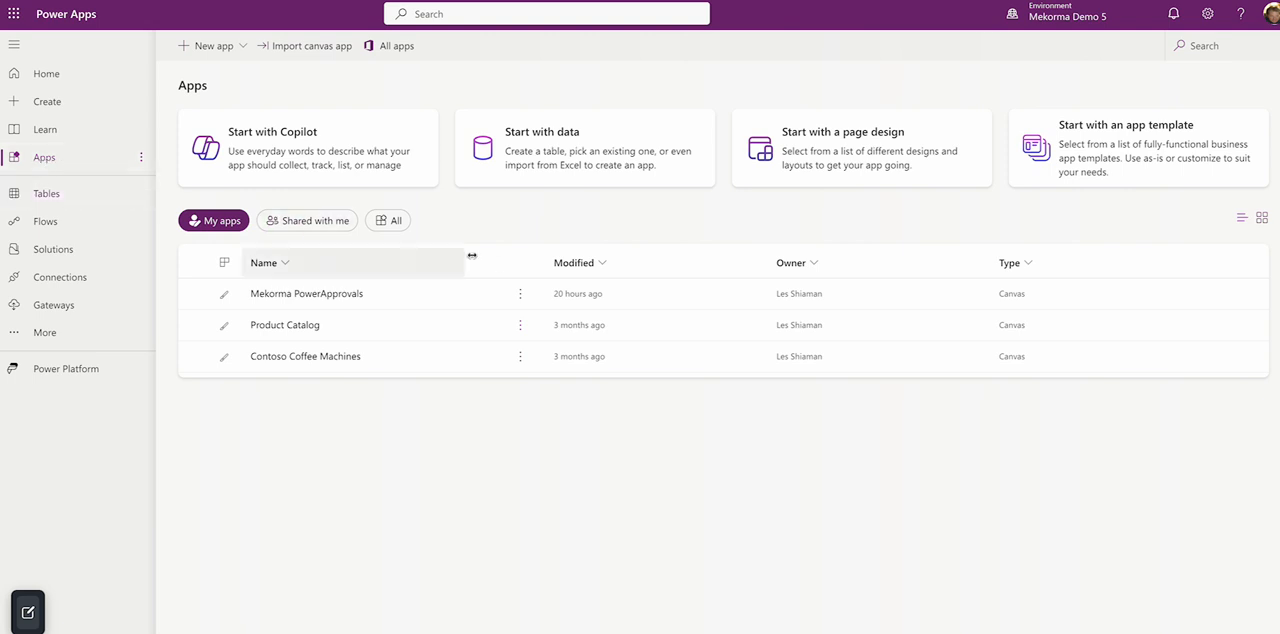
- Show the More commands menu for the Mekorma PowerApprovals app in the apps list
{"action": "left_click", "coordinate": [516, 292]}
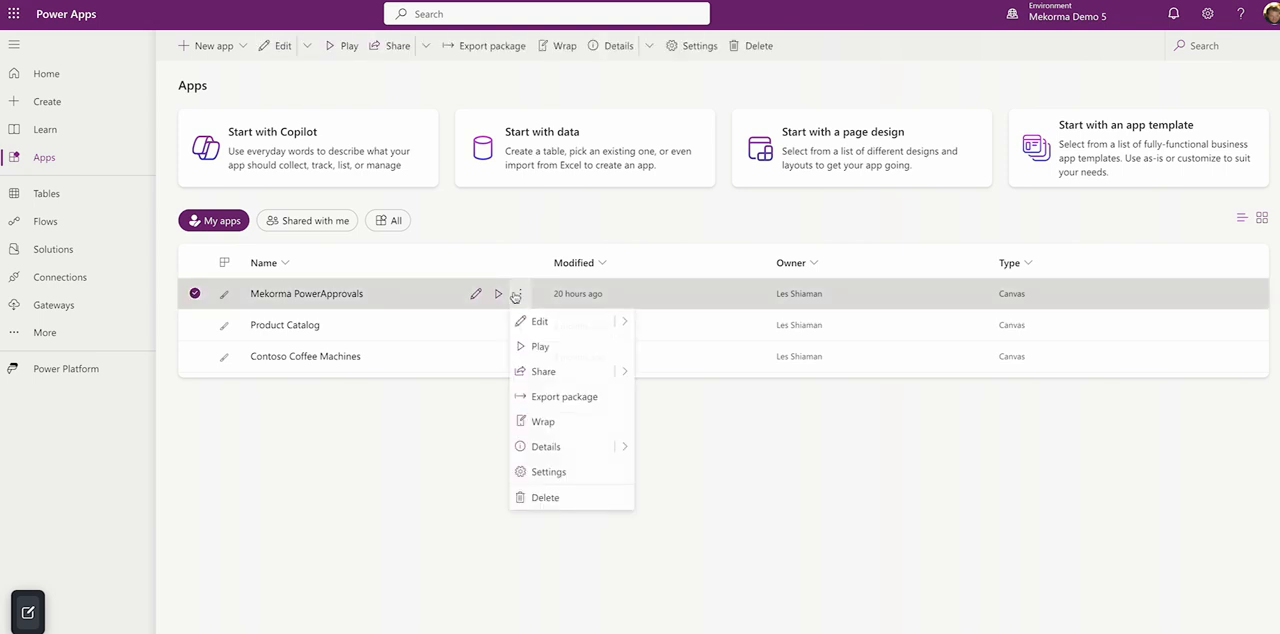
- Choose Details to display Mekorma PowerApprovals' owner, web link, QR code and app ID
{"action": "left_click", "coordinate": [548, 446]}
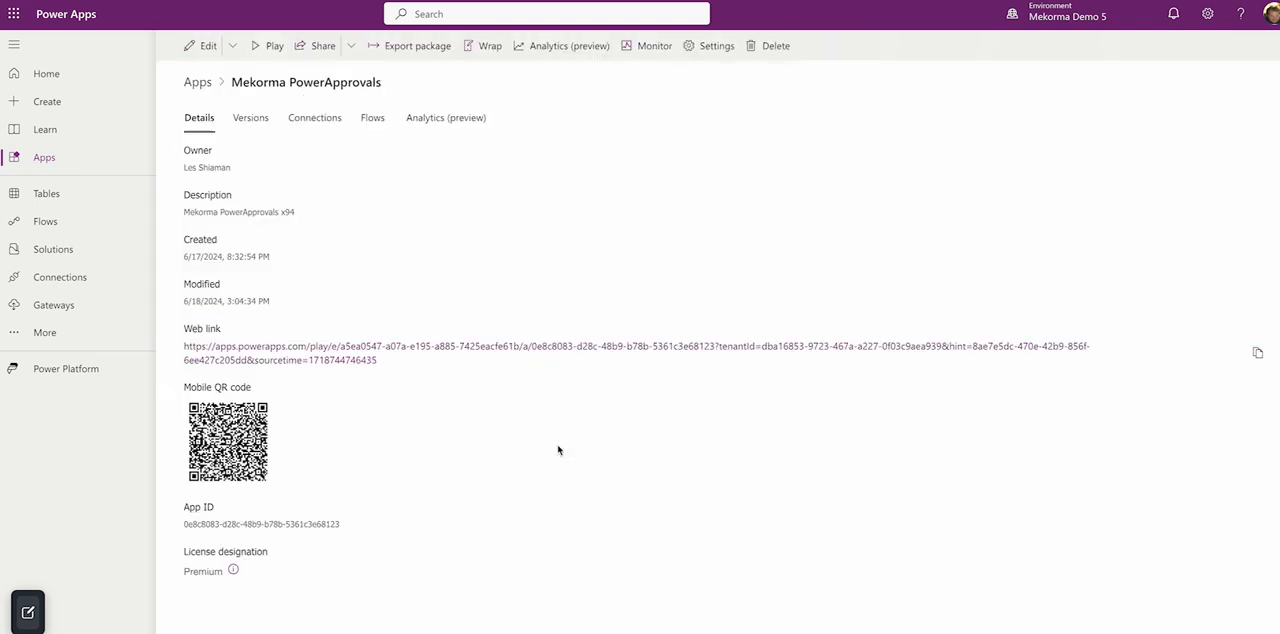
{"action": "mouse_move", "coordinate": [536, 432]}
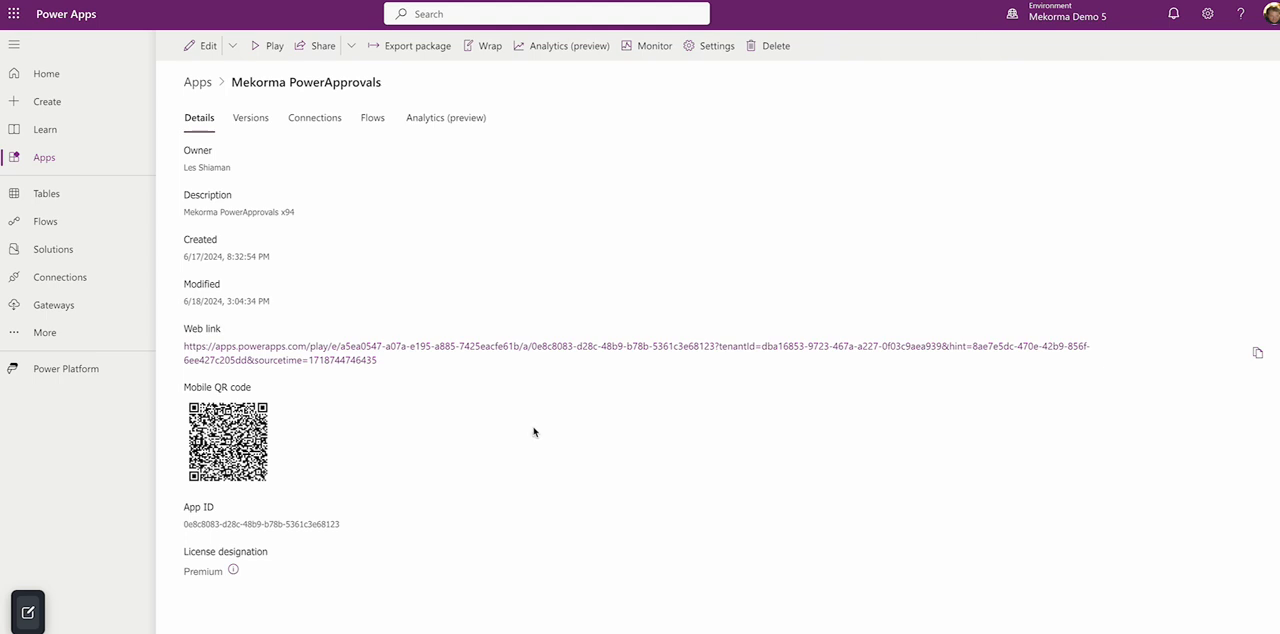
{"action": "mouse_move", "coordinate": [438, 372]}
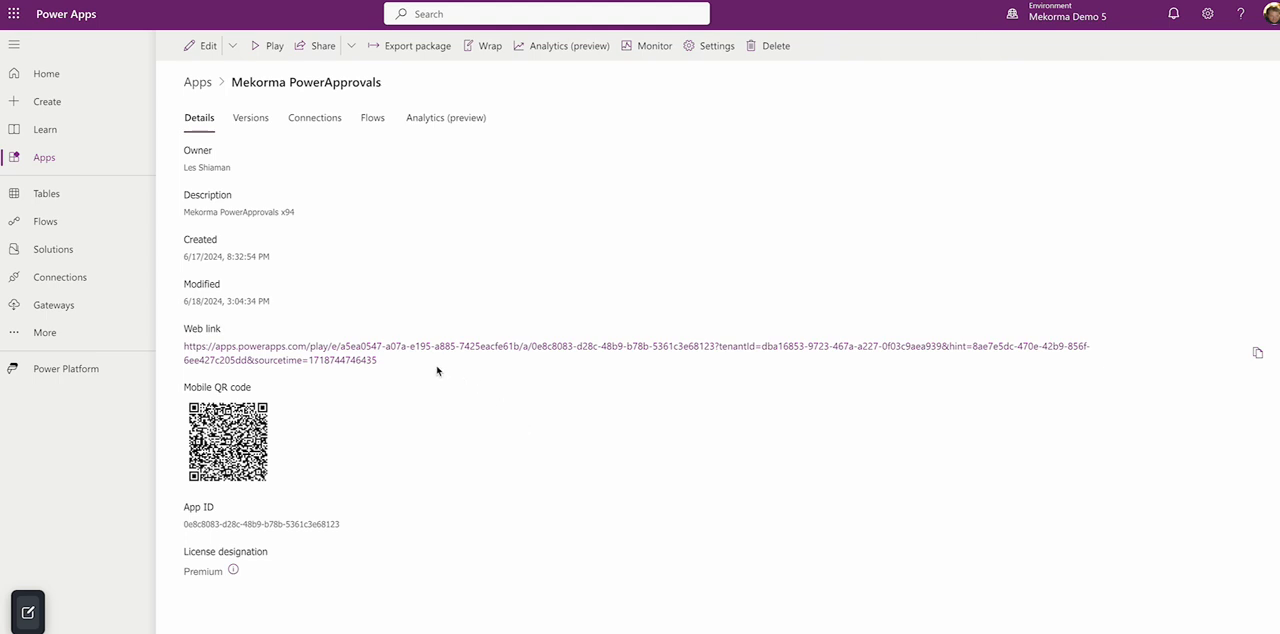
{"action": "mouse_move", "coordinate": [1258, 354]}
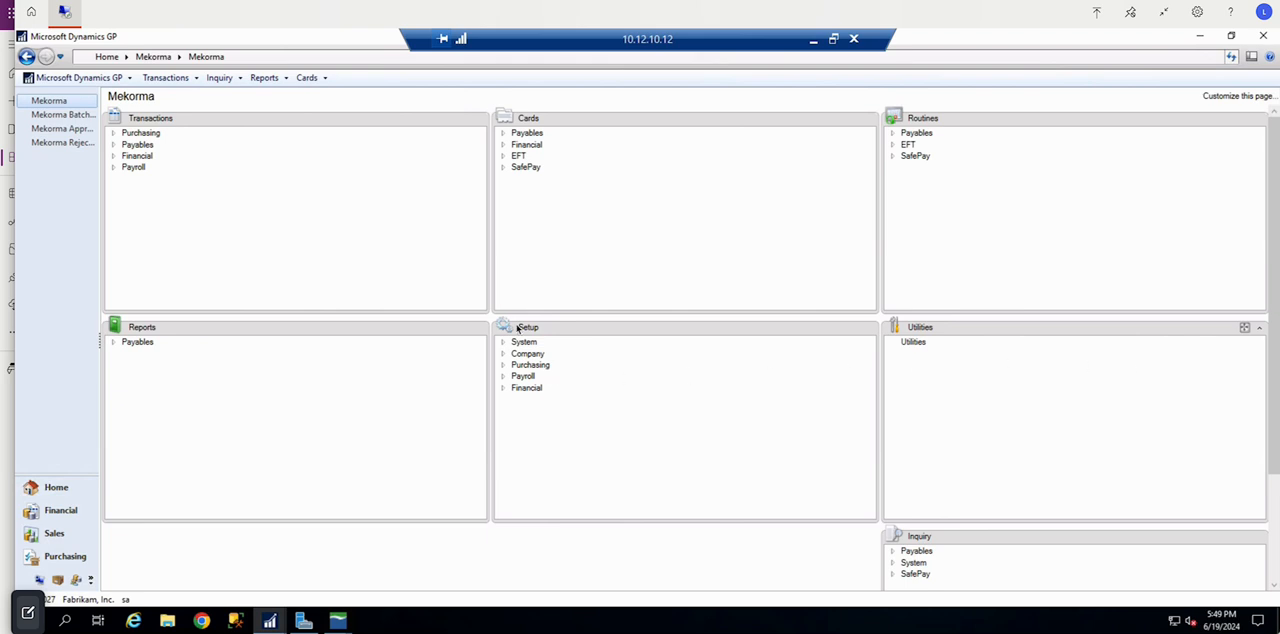
{"action": "mouse_move", "coordinate": [146, 568]}
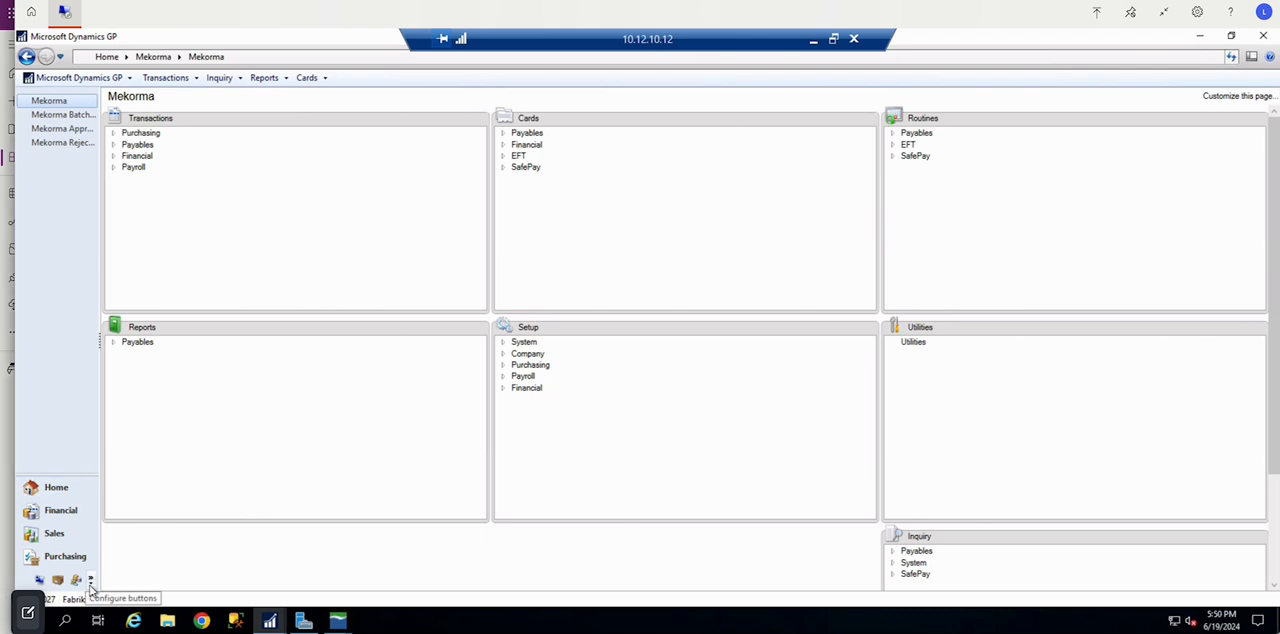
- Reach Security Setup under Mekorma Setup > System for the Fabrikam company
{"action": "left_click", "coordinate": [92, 580]}
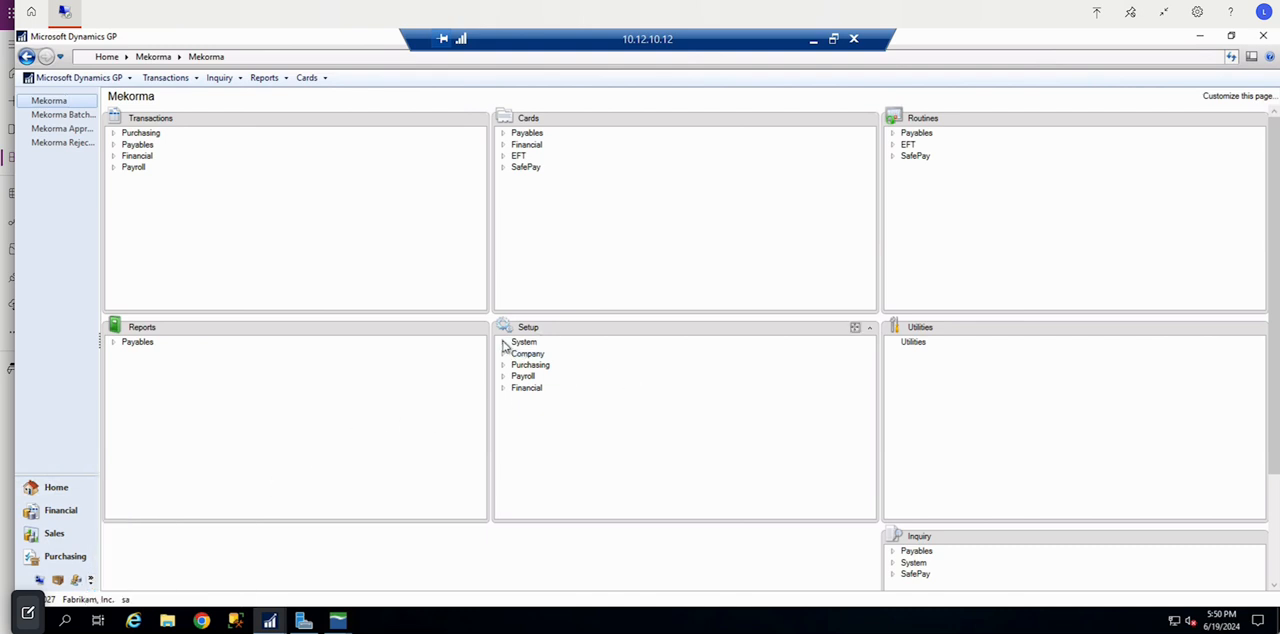
{"action": "left_click", "coordinate": [504, 342]}
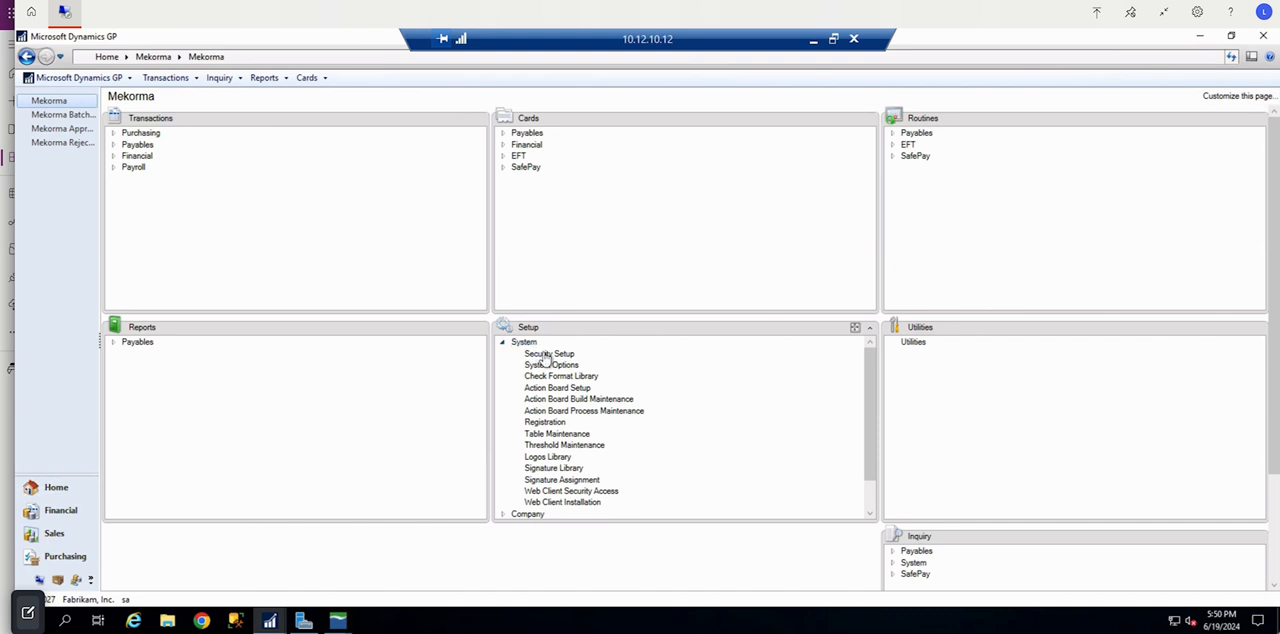
{"action": "left_click", "coordinate": [548, 352]}
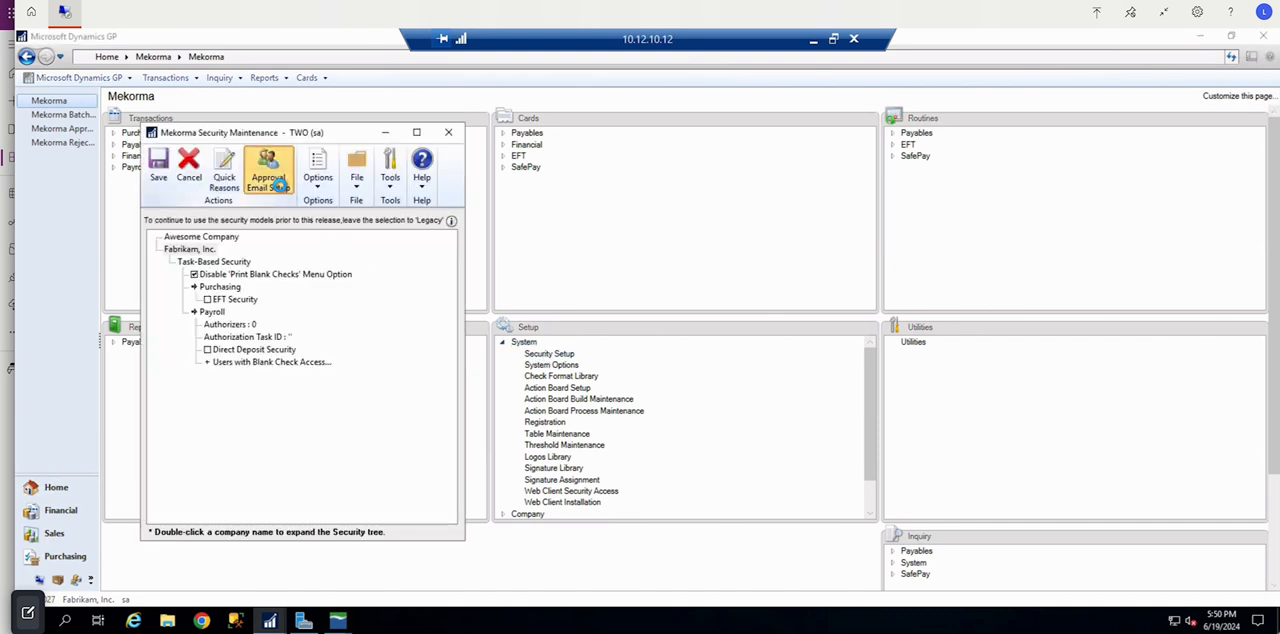
- Enter the PowerApproval Web Link in Approval Email Setup and confirm with OK
{"action": "left_click", "coordinate": [268, 170]}
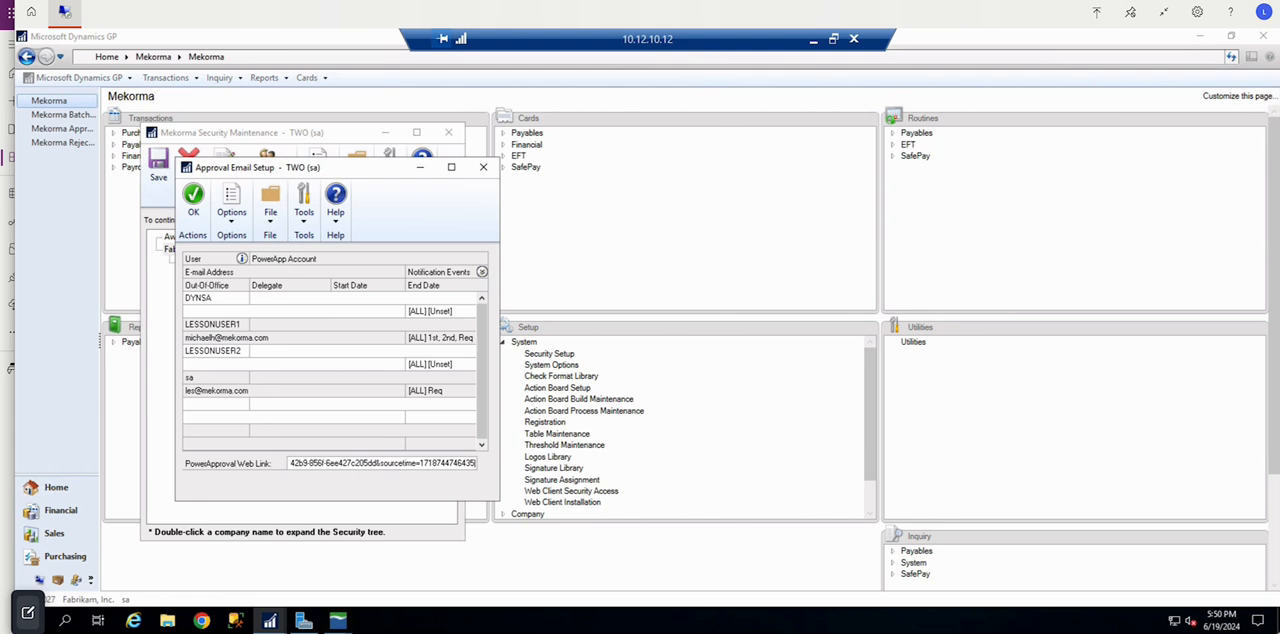
{"action": "mouse_move", "coordinate": [506, 284]}
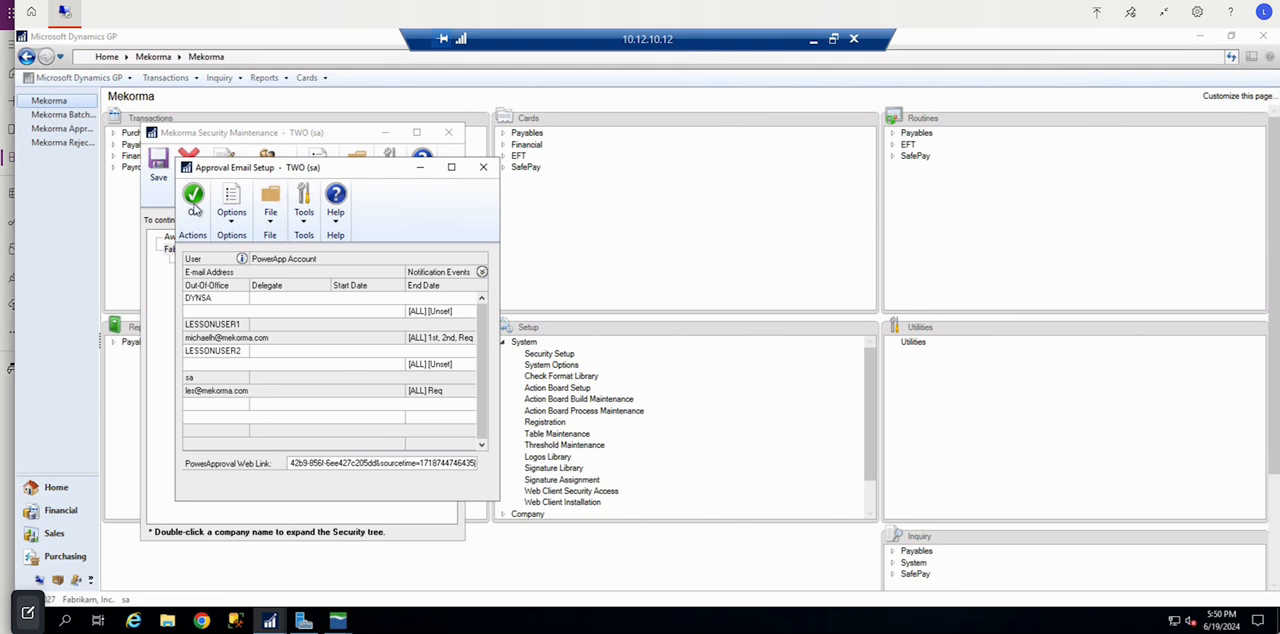
{"action": "left_click", "coordinate": [482, 168]}
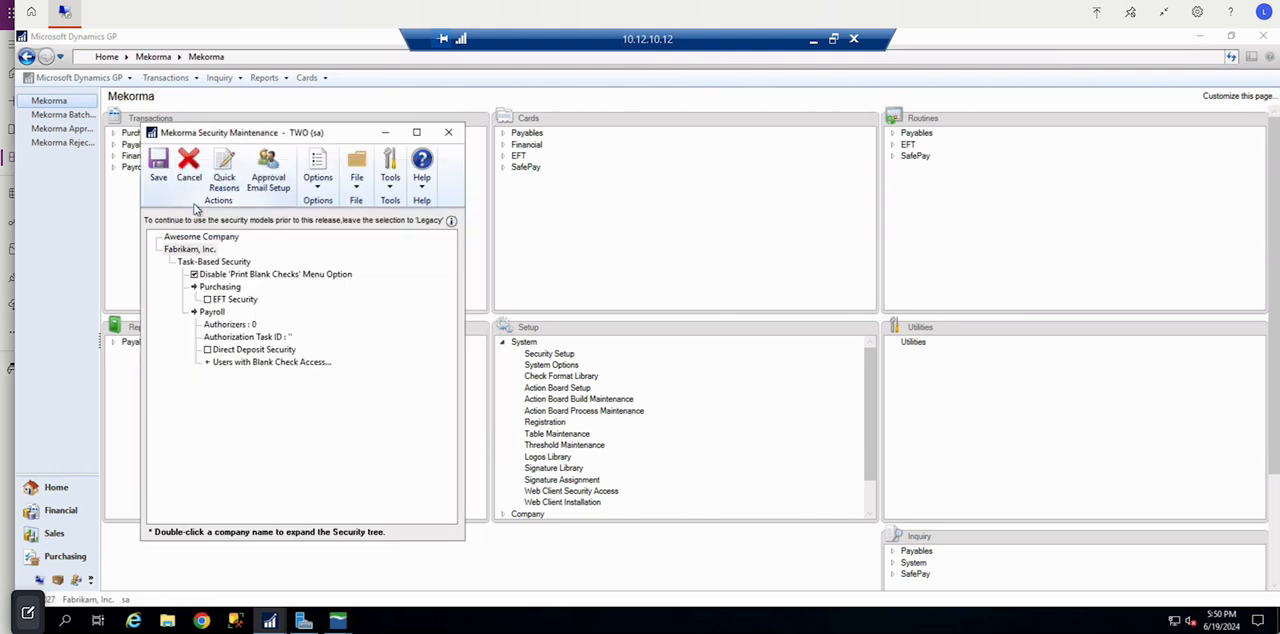
{"action": "mouse_move", "coordinate": [196, 210]}
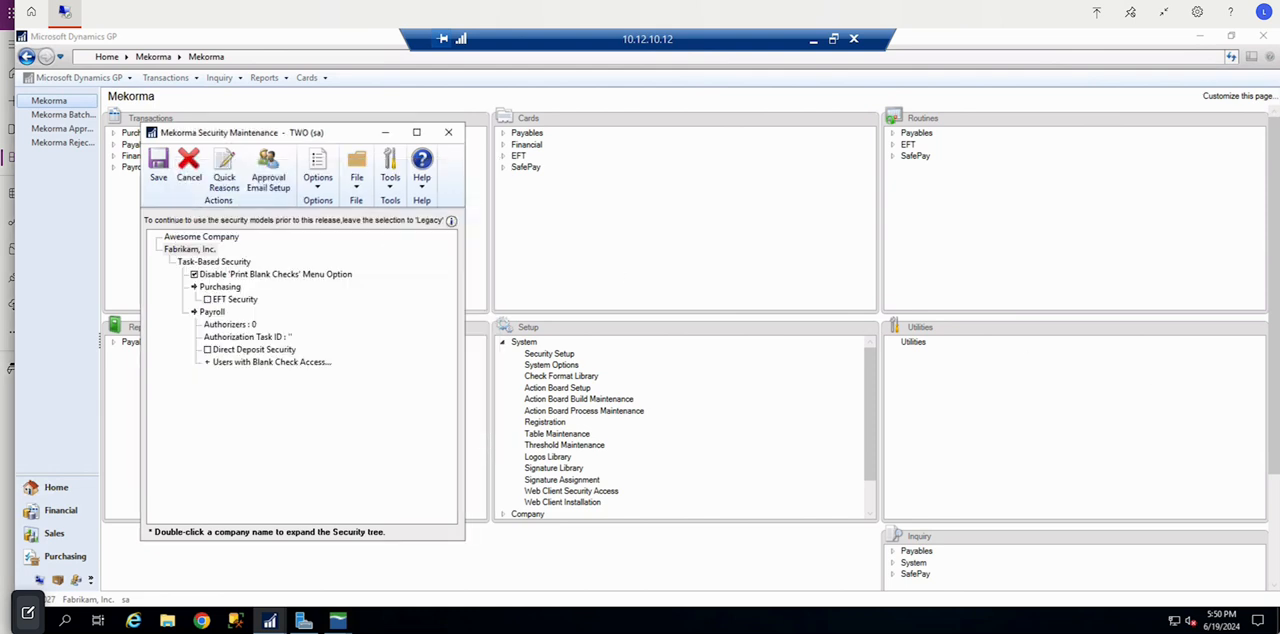